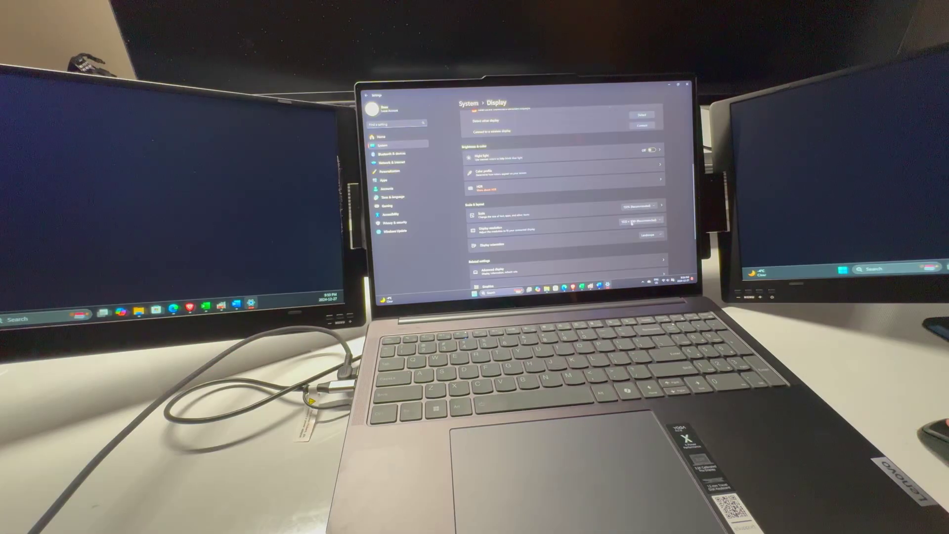
- Scroll down while the Samsung 4K Demo - Alive in Color plays on the side monitor
{"action": "scroll", "scroll_direction": "down", "scroll_amount": 3}
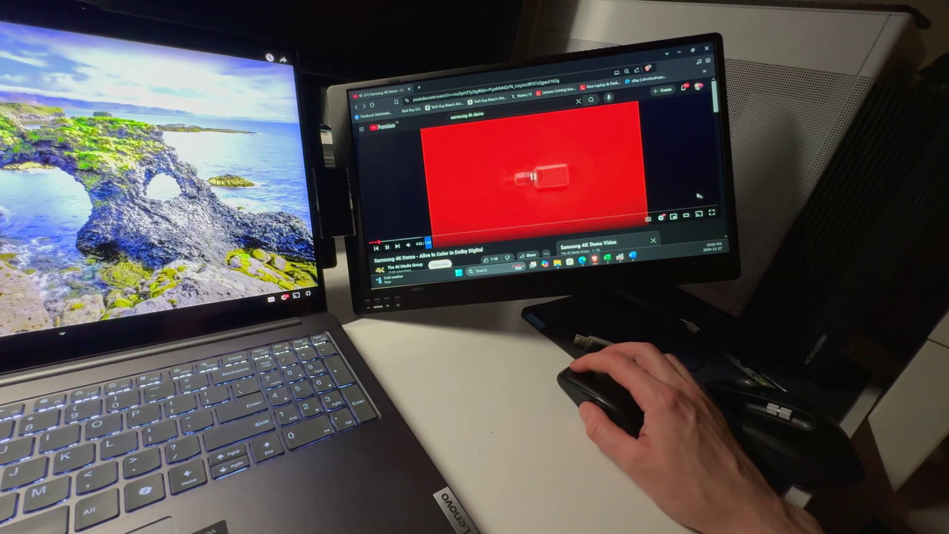
- Select display 1 among the three arranged displays in Windows Display settings
{"action": "left_click", "coordinate": [711, 215]}
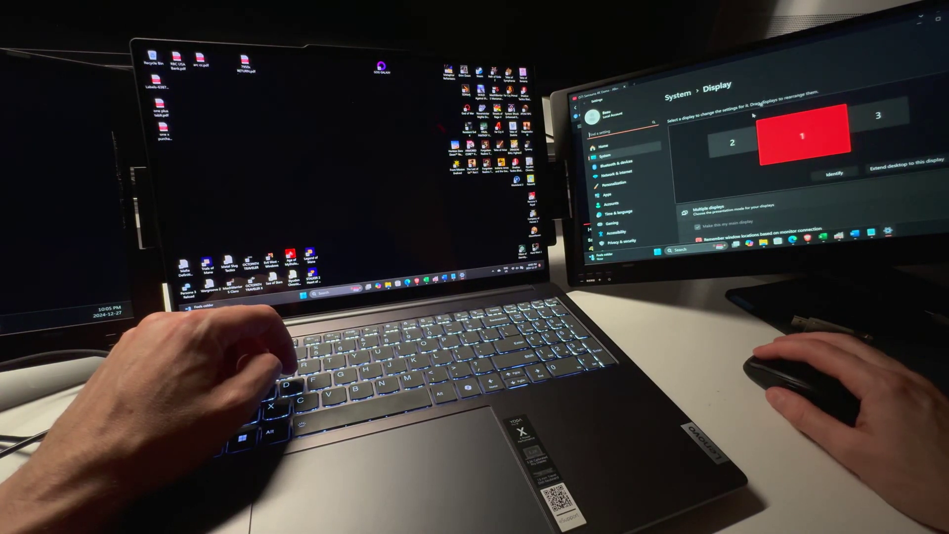
- Scroll through the Lenovo new-products laptop listings on the left portable monitor
{"action": "scroll", "scroll_direction": "down", "scroll_amount": 3}
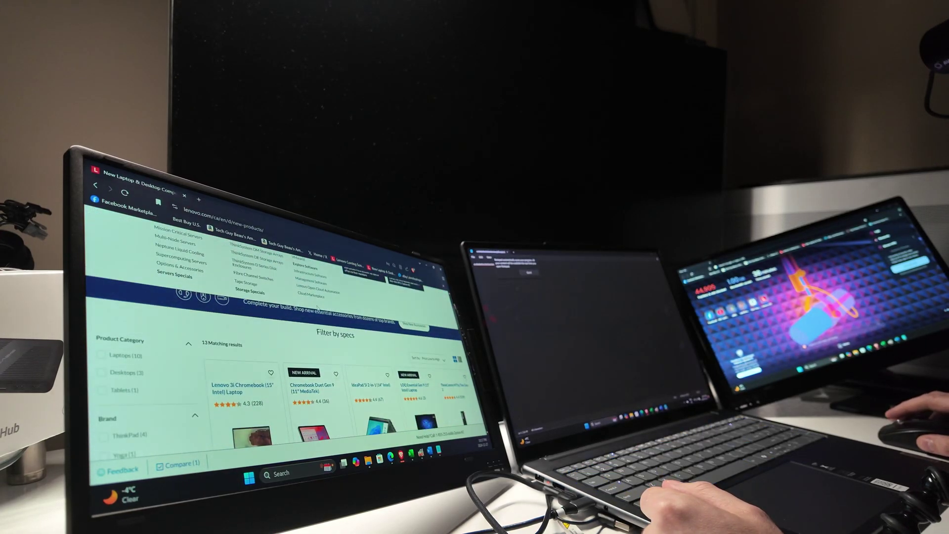
{"action": "scroll", "scroll_direction": "down", "scroll_amount": 3}
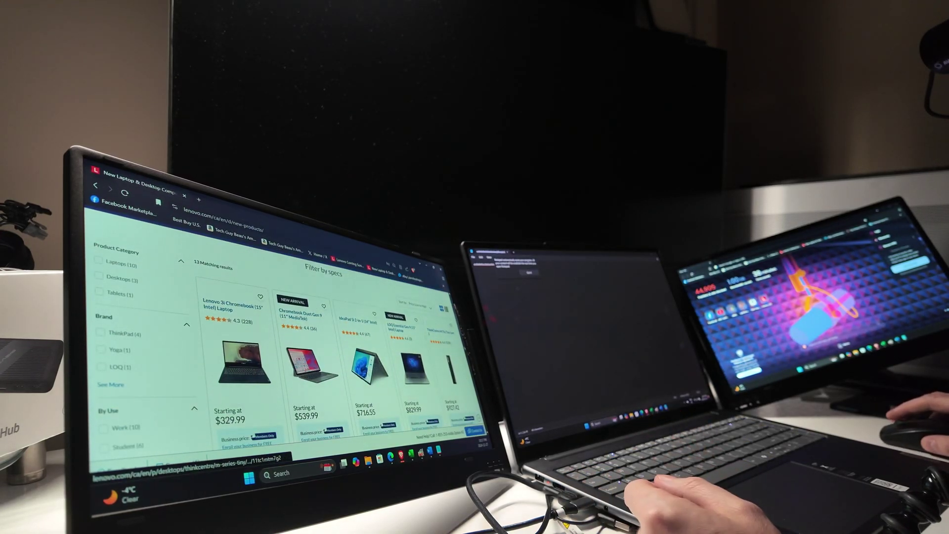